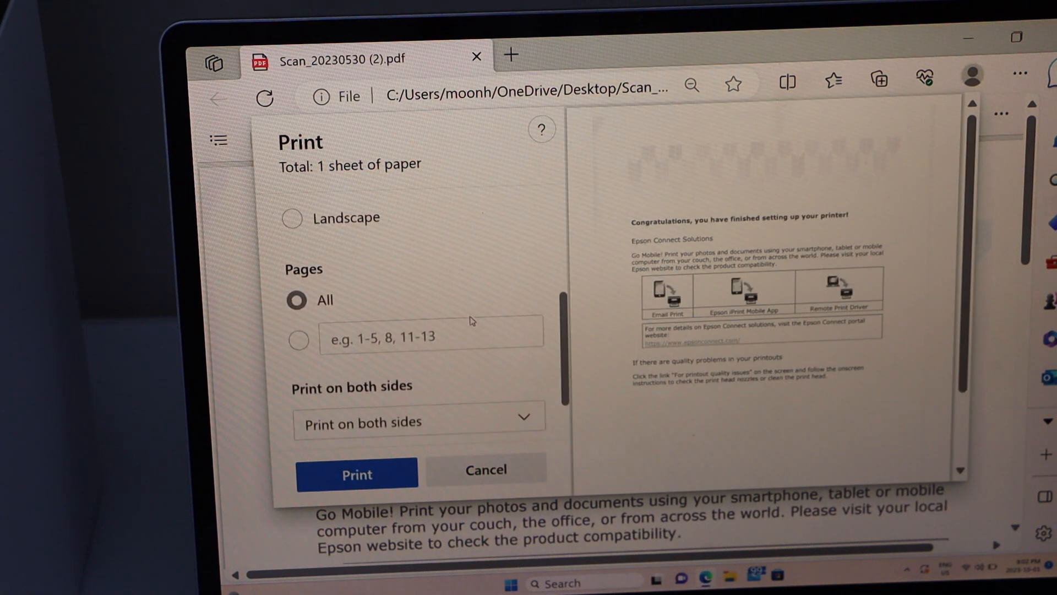
- Choose a two-sided option from the 'Print on both sides' dropdown in Edge's print settings
scroll(down, 3)
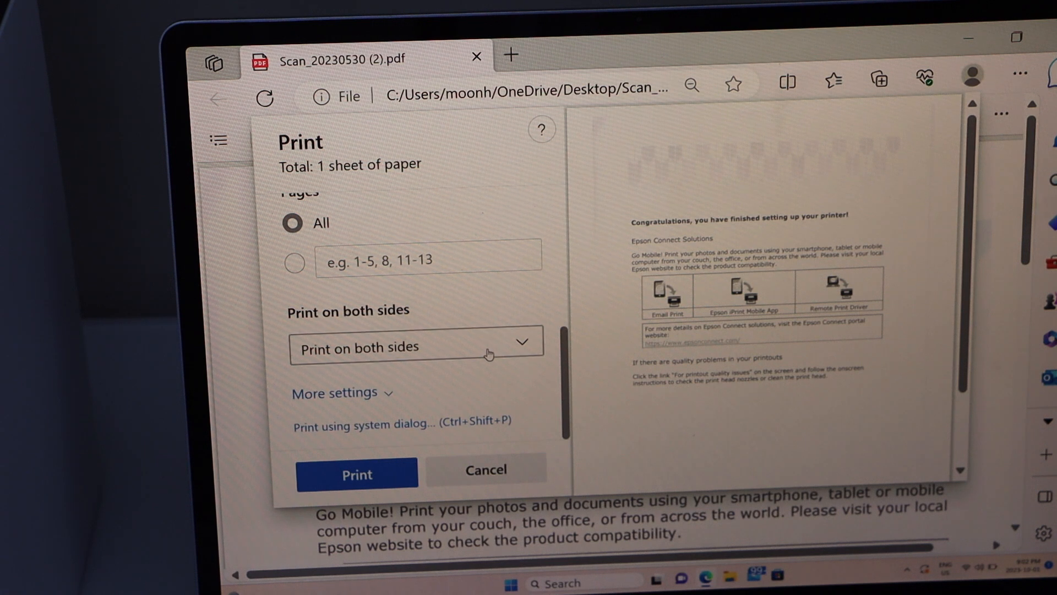
click(414, 347)
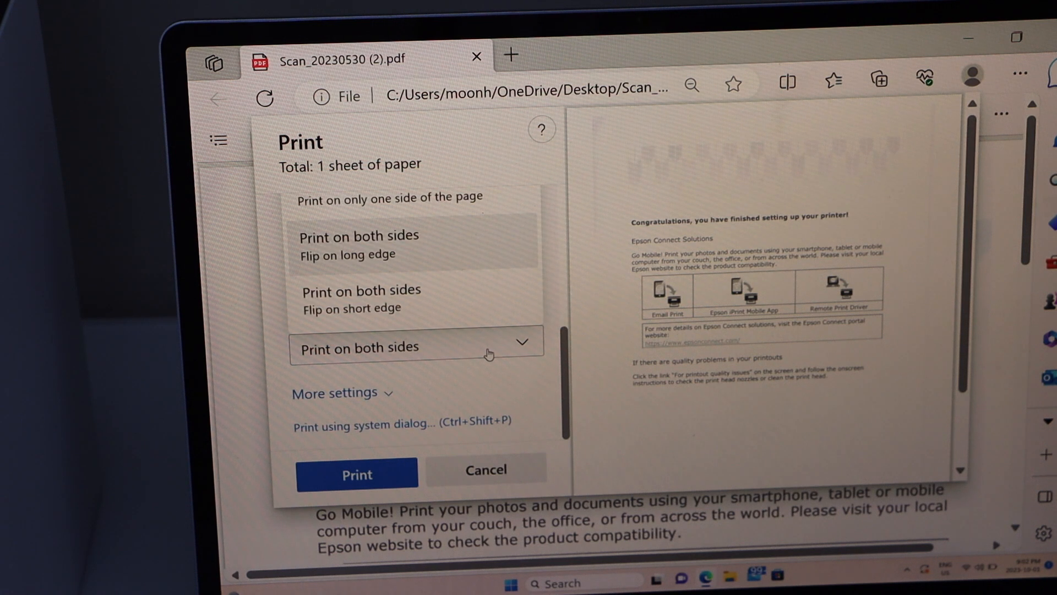
click(415, 347)
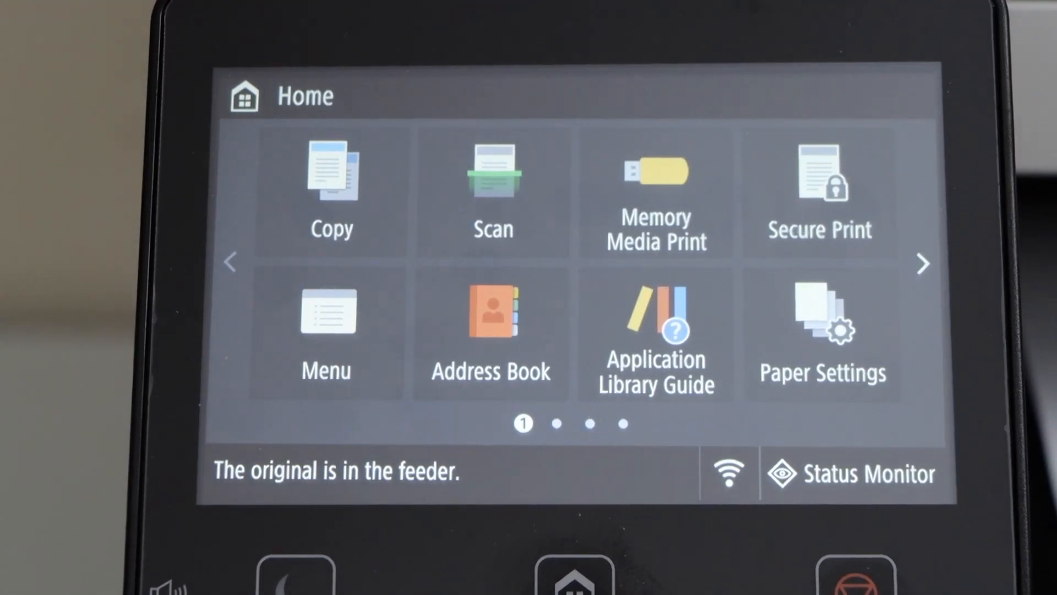
- Scan the fed original to the computer via Scan, then Computer on the Canon panel
click(493, 183)
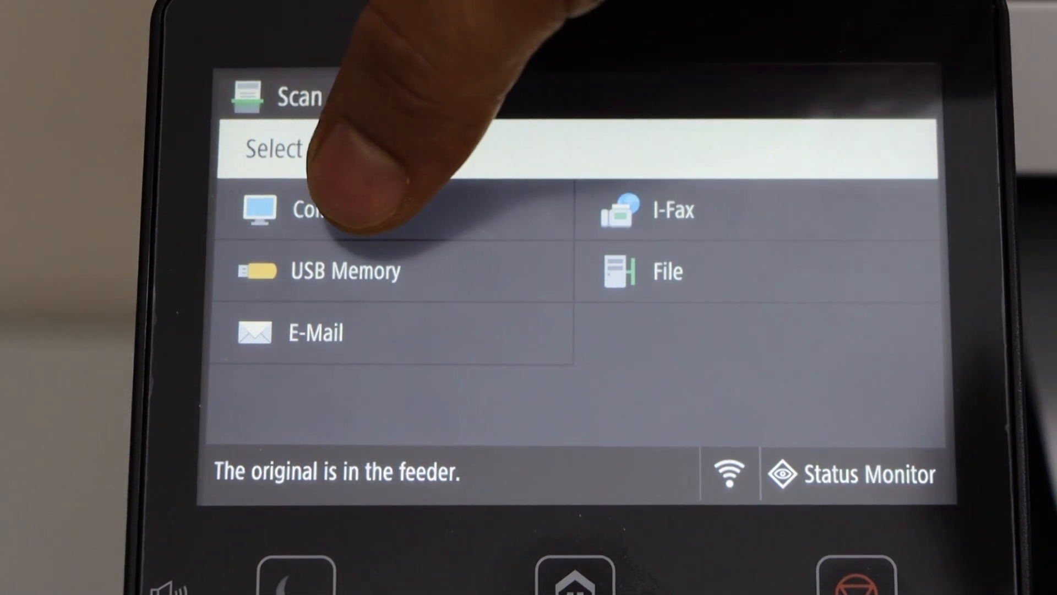
click(317, 210)
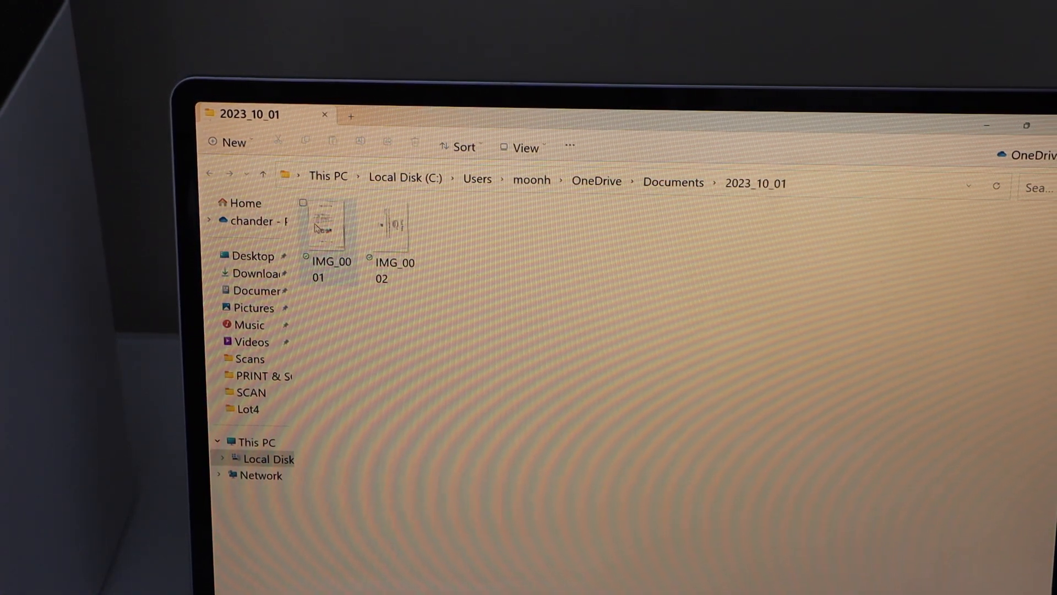
- Open IMG_0002.jpg from the 2023_10_01 folder in the photo viewer
click(328, 226)
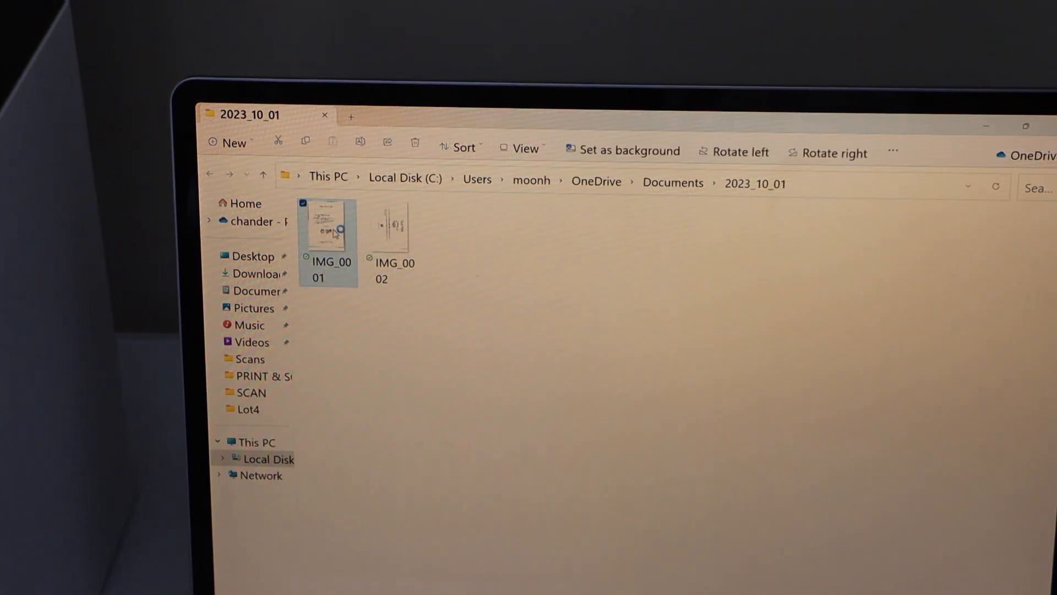
double_click(327, 226)
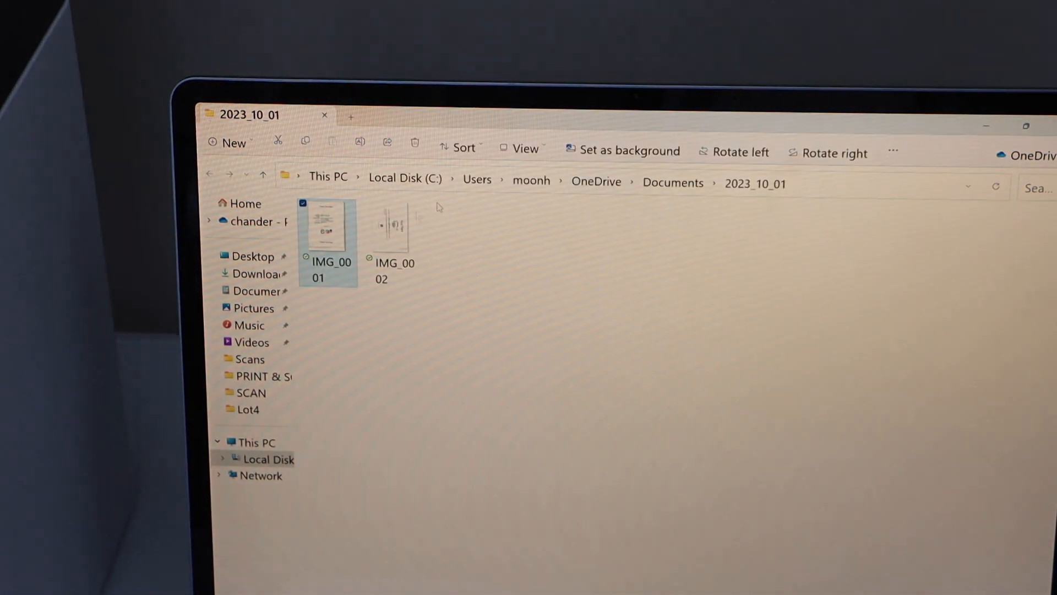
double_click(391, 226)
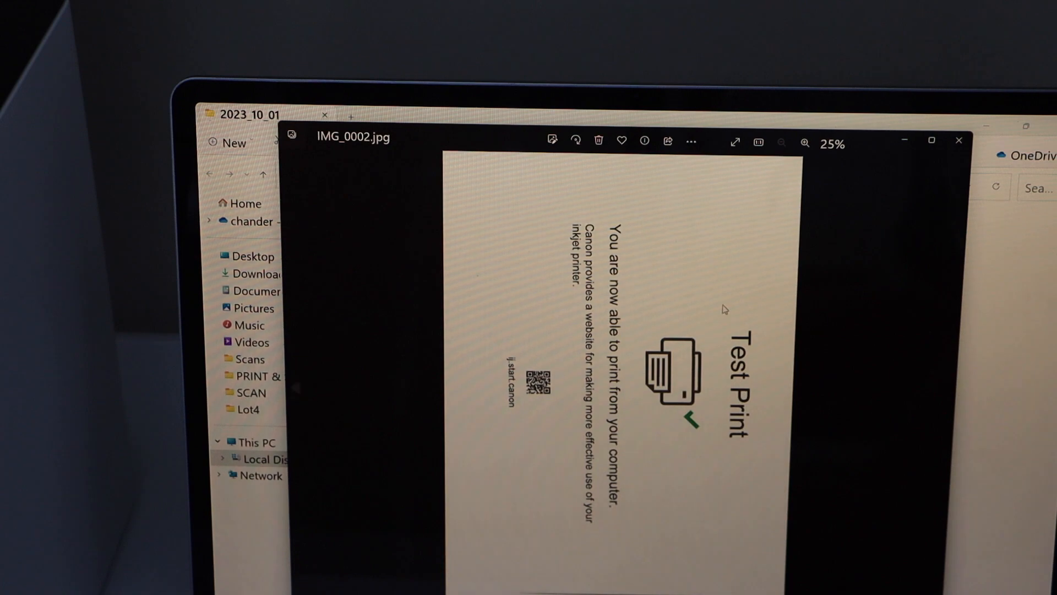